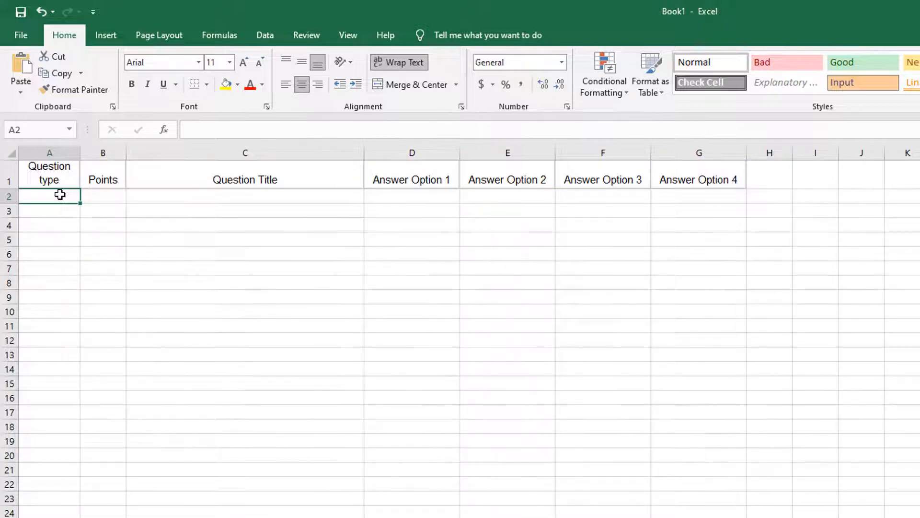
Enter the 2-point true/false question 'Tokyo is the capital of Japan.' with True correct
type("TF")
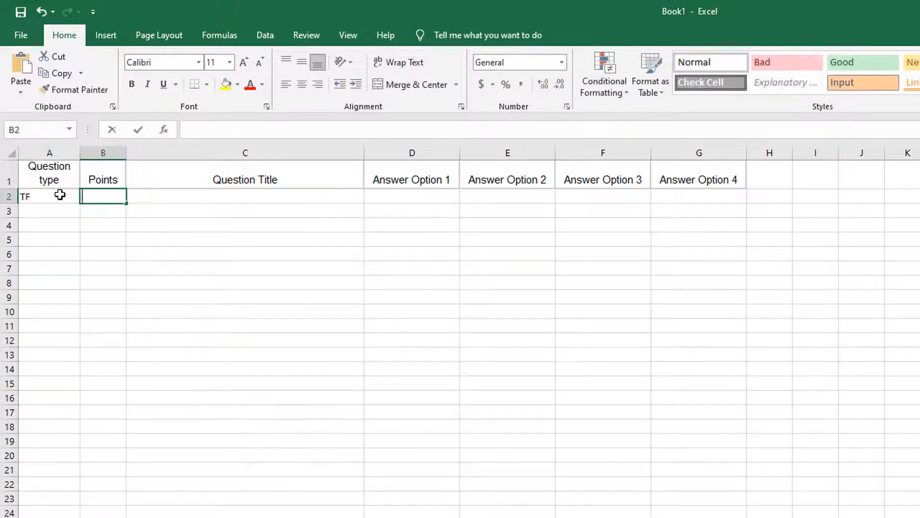
key("ctrl+v")
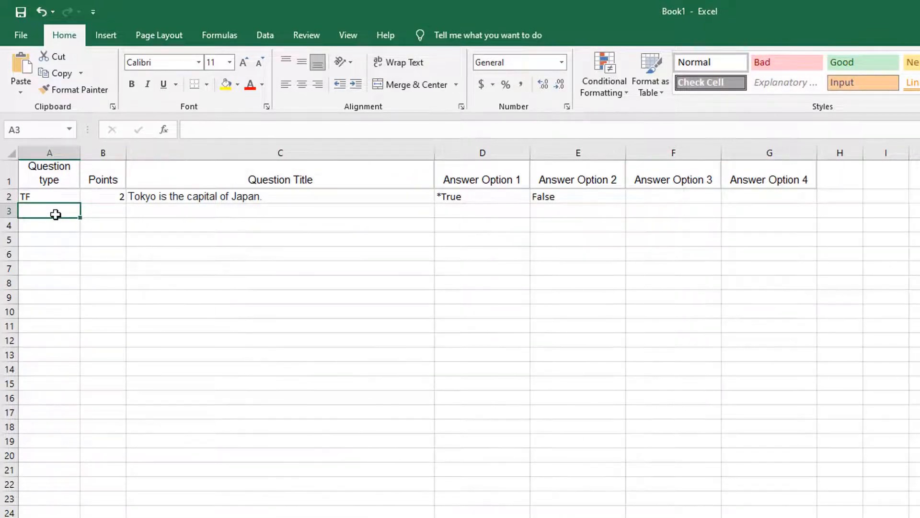
Add the 3-point MC rows on Japan's coldest place and chopstick countries; start a MAT row
type("MC")
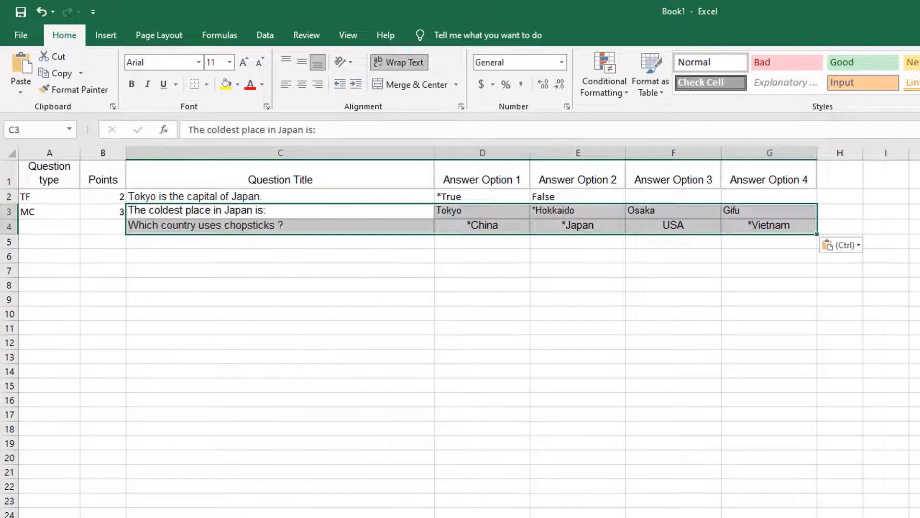
left_click(102, 225)
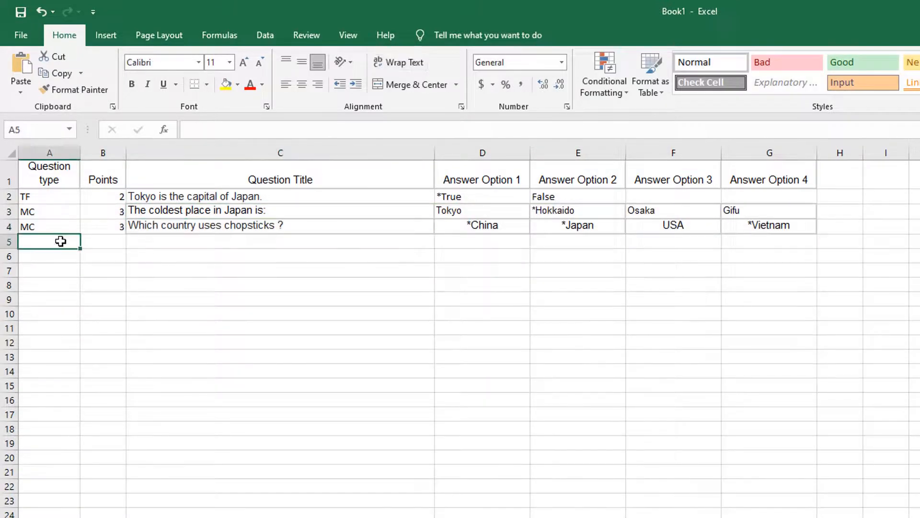
type("MAT")
left_click(482, 242)
type("Japan")
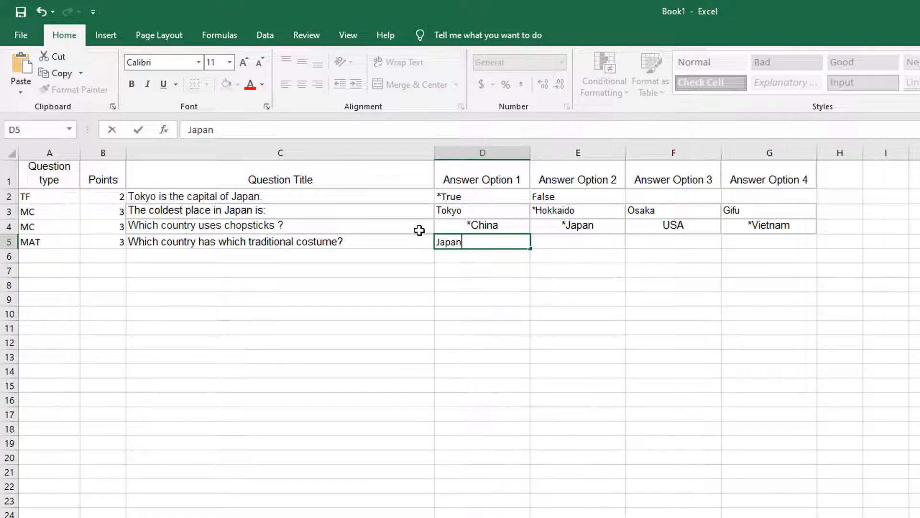
Fill the matching pairs Japan|Kimono, Korea|Hanbok and Vietnam|Ao dai
key("Tab")
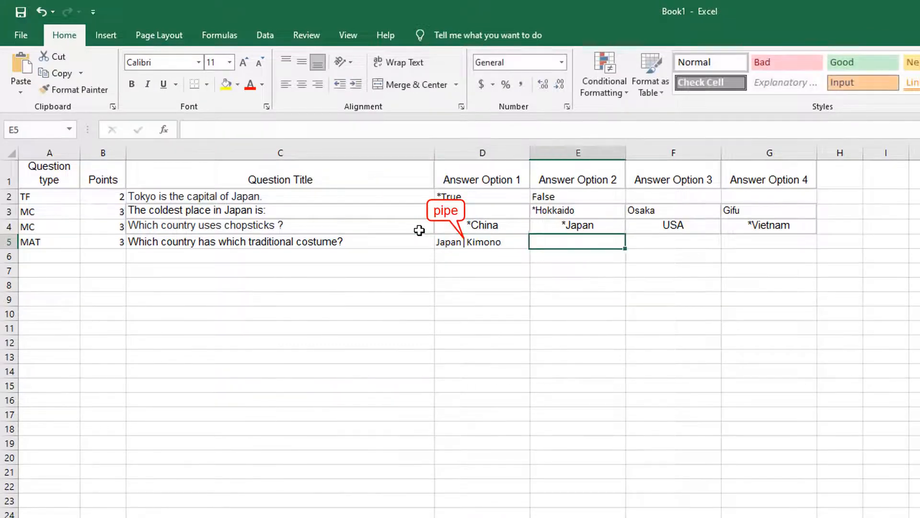
key("ctrl+v")
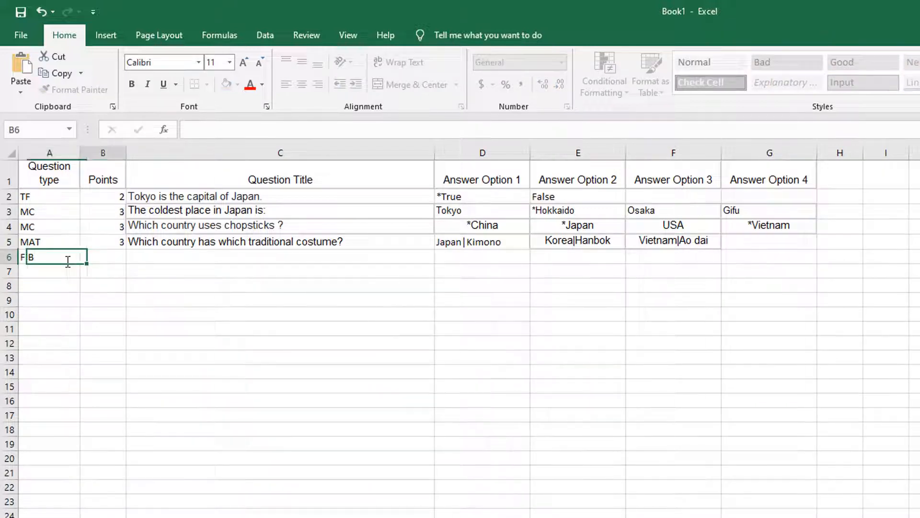
Enter the 2-point sentence 'Mount Fuji is the highest mountain in |, located…' with blanks Japan and Honshu
type("2")
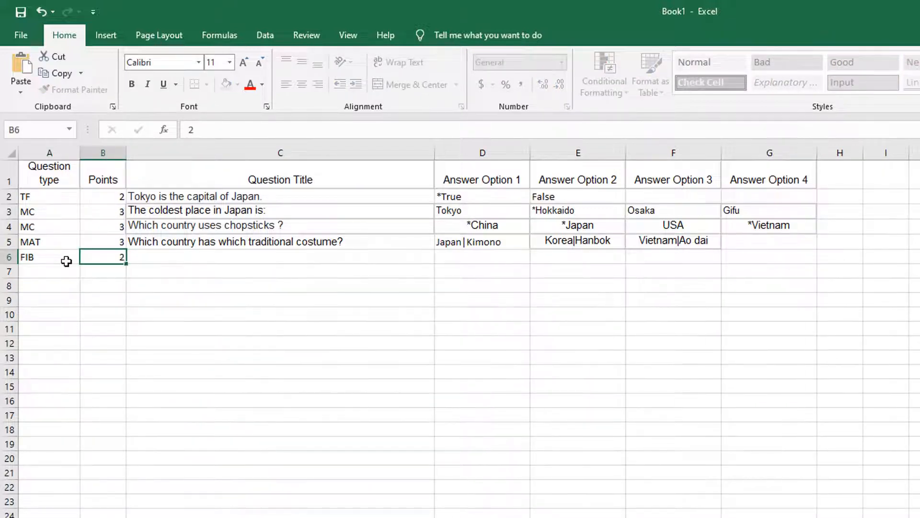
type("Mount Fuji")
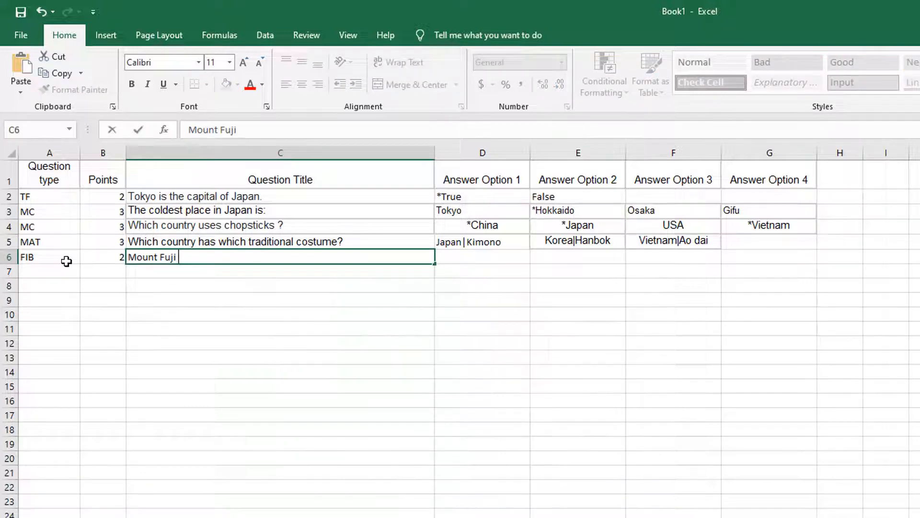
type("is the highest moun")
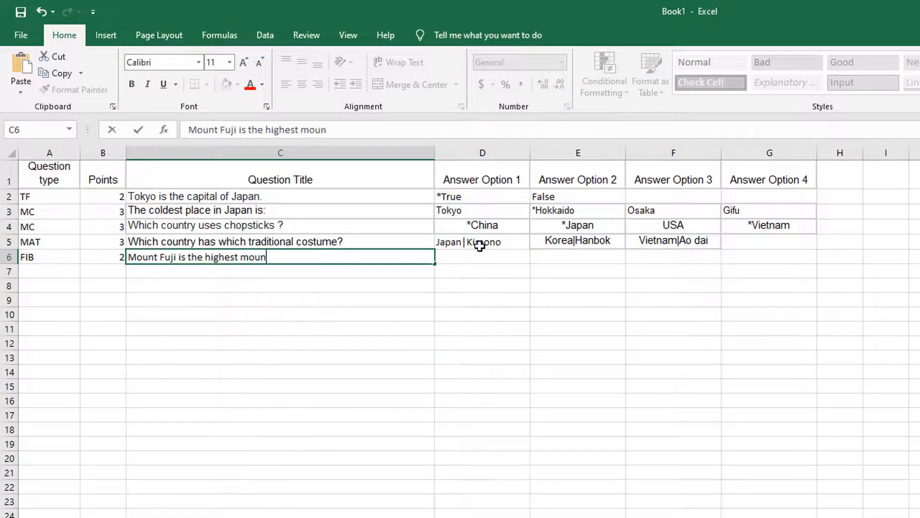
type("tain in |, located in the island of |.")
left_click(483, 256)
type("Japan")
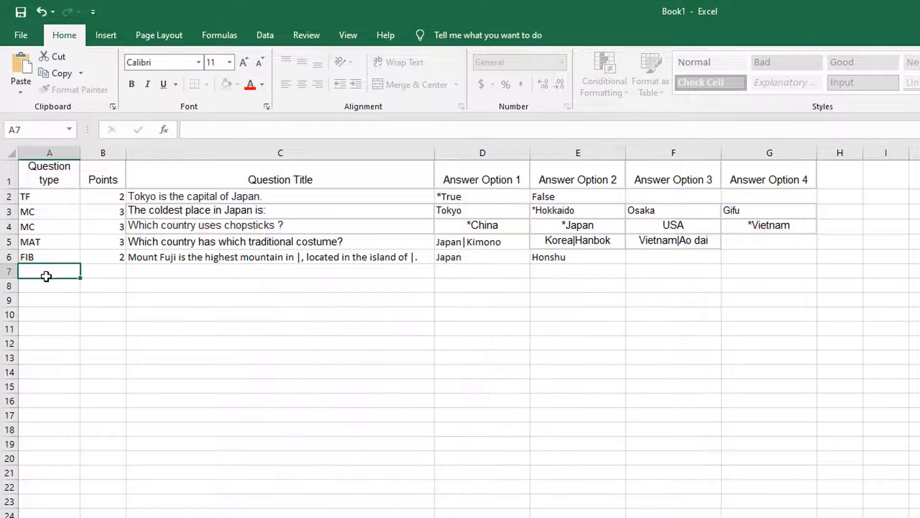
Add the 2-point FIT question 'What is the national sport of Japan?' answered Sumo
type("FIT")
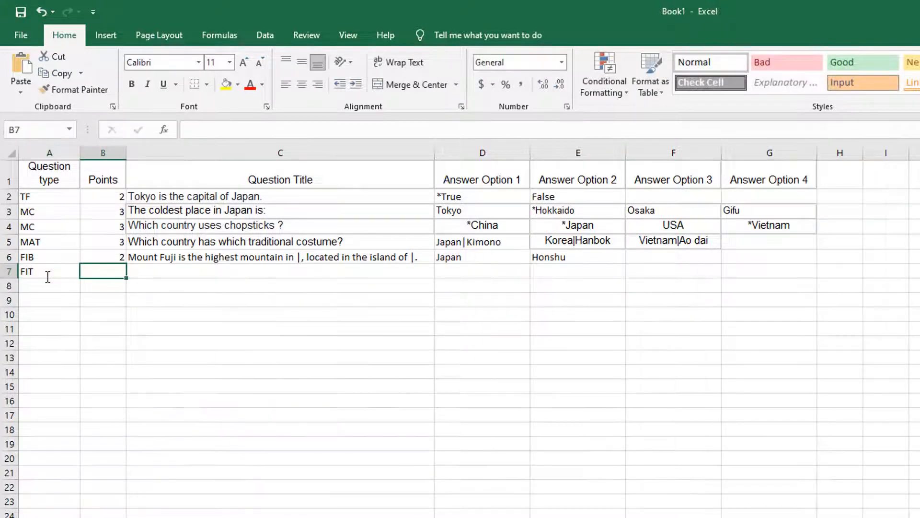
key("ctrl+v")
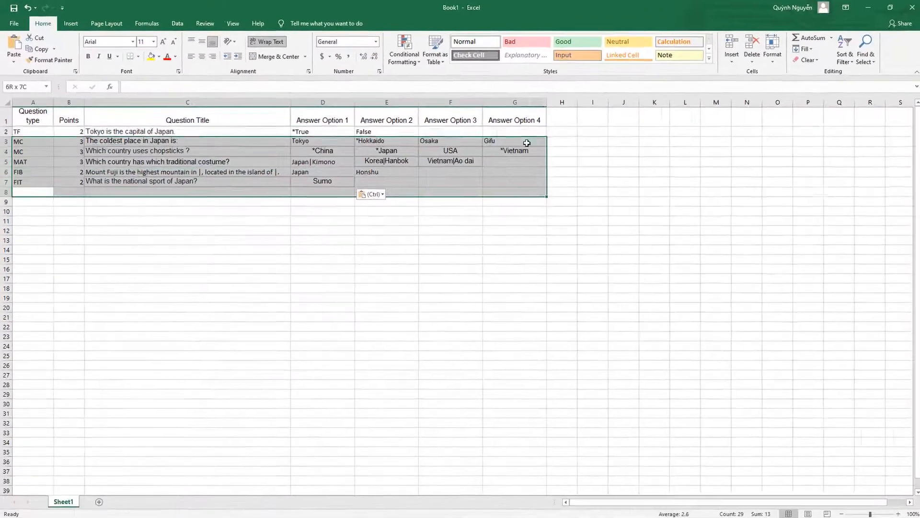
Apply the Calibri font to the whole question table
left_click(132, 42)
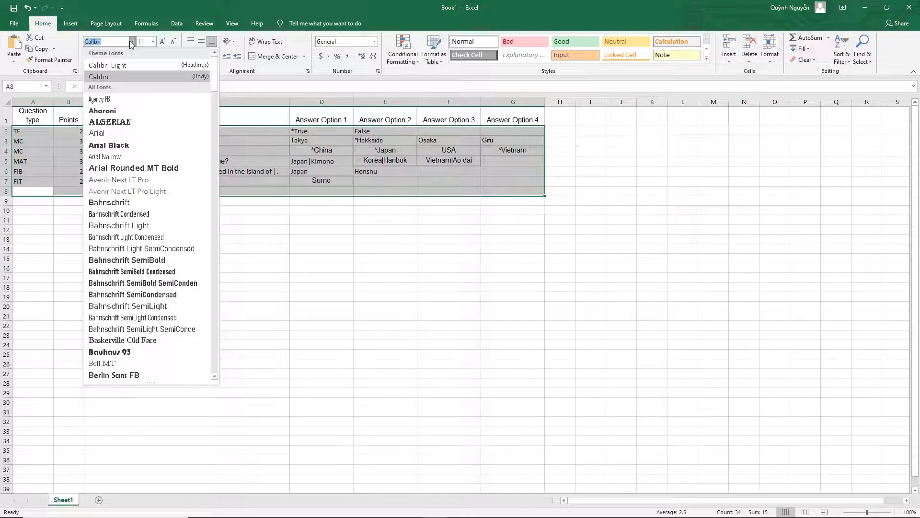
left_click(96, 133)
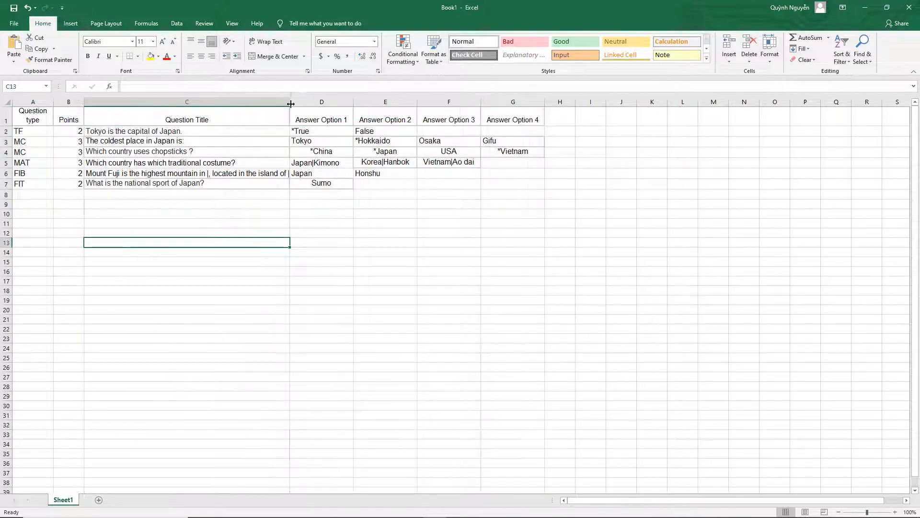
left_click(13, 24)
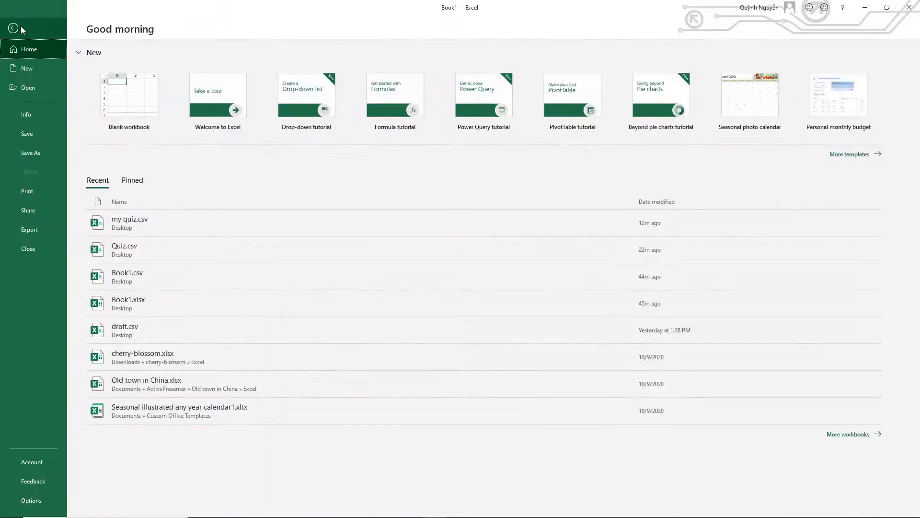
Save the sheet to the Desktop as CSV UTF-8 file 'Quiz'
left_click(30, 153)
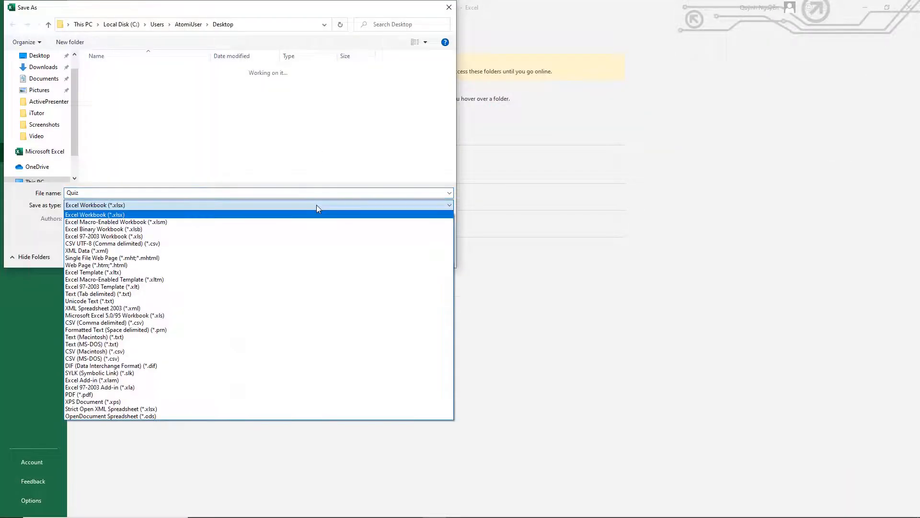
left_click(112, 243)
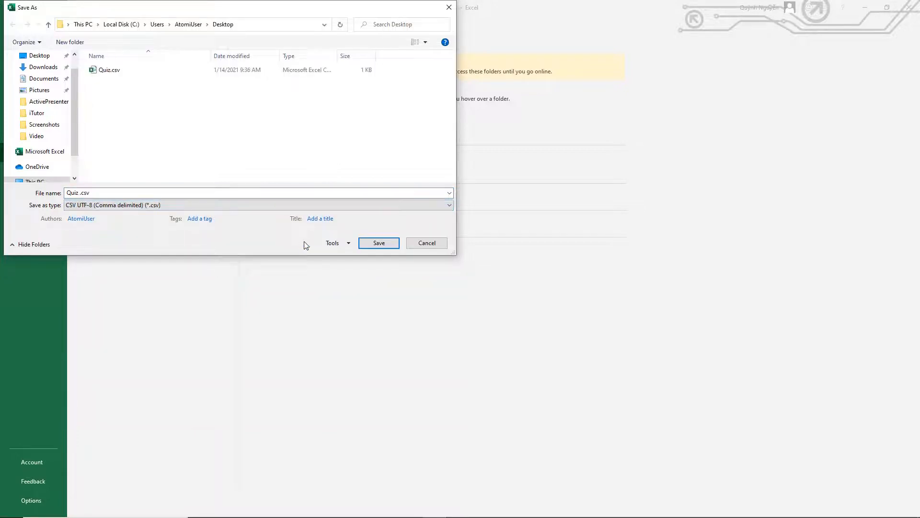
left_click(378, 243)
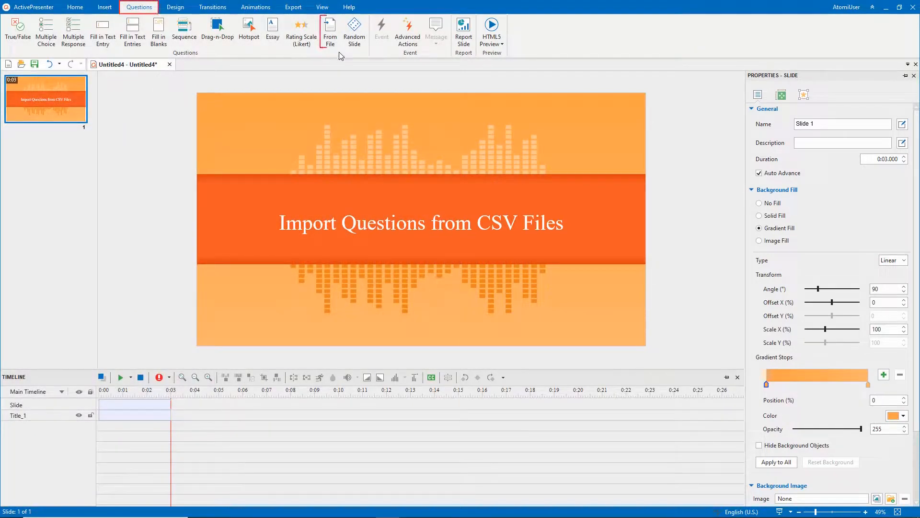
Import questions from Quiz.csv and view the national sport of Japan slide
left_click(329, 29)
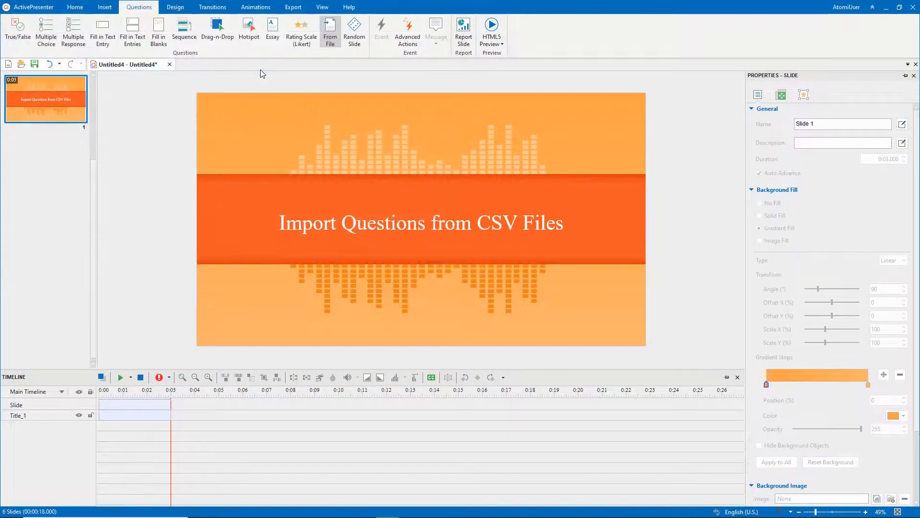
left_click(330, 31)
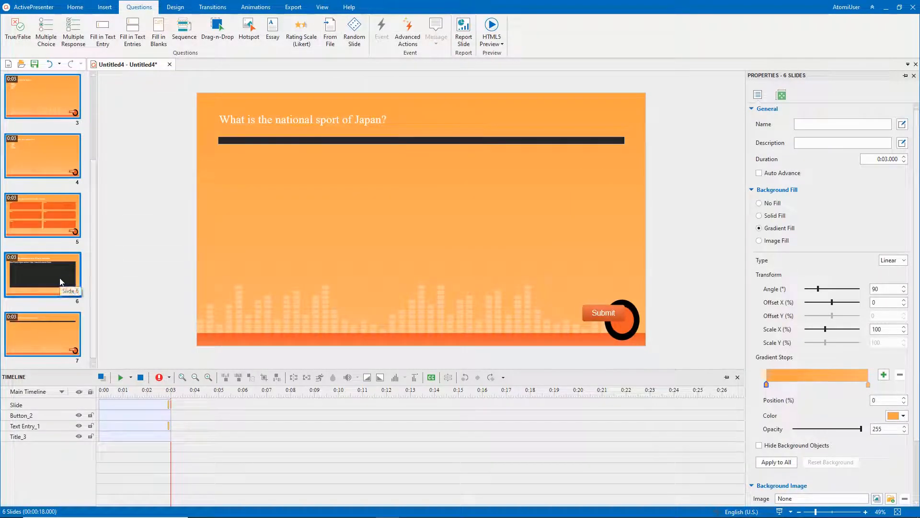